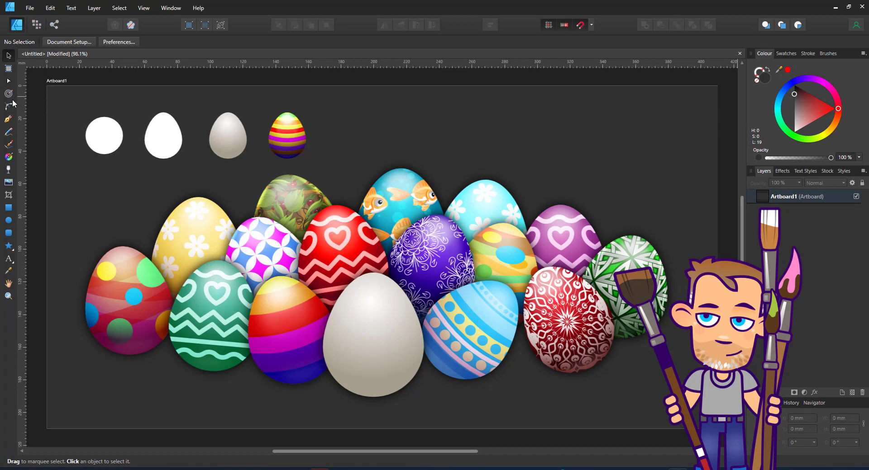
mouse_move(3, 195)
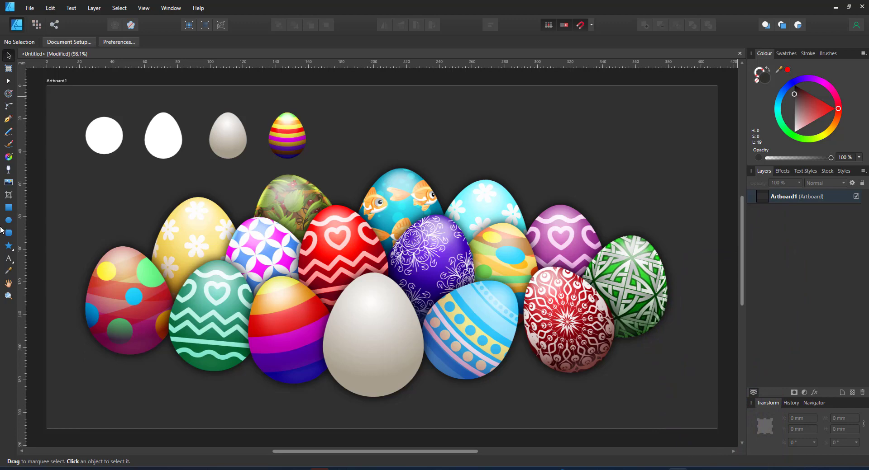
mouse_move(8, 224)
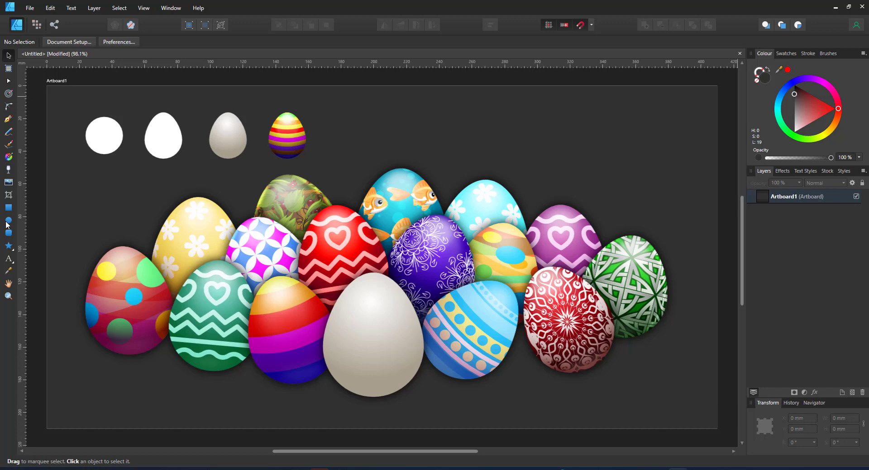
mouse_move(8, 221)
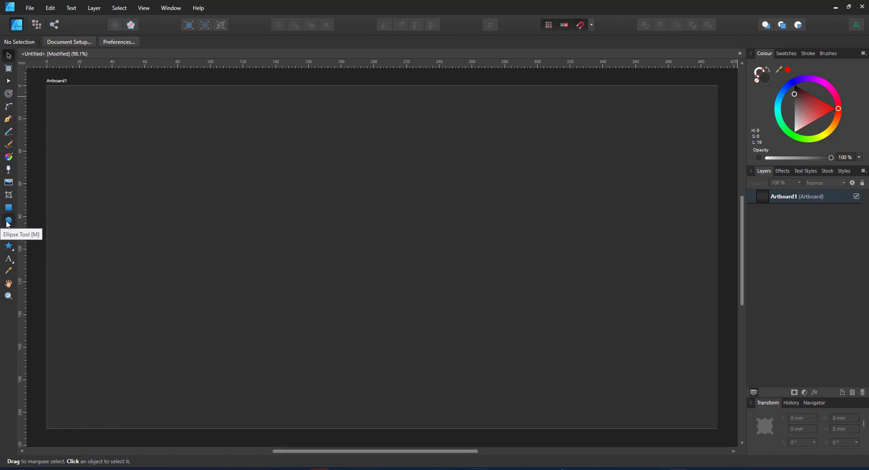
Draw a circle, convert it to curves and pull its top node up into an egg shape
left_click(8, 220)
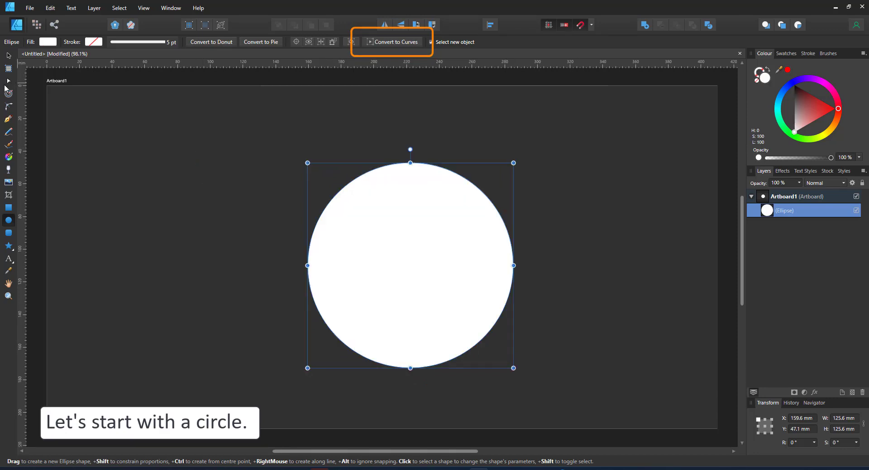
left_click(393, 42)
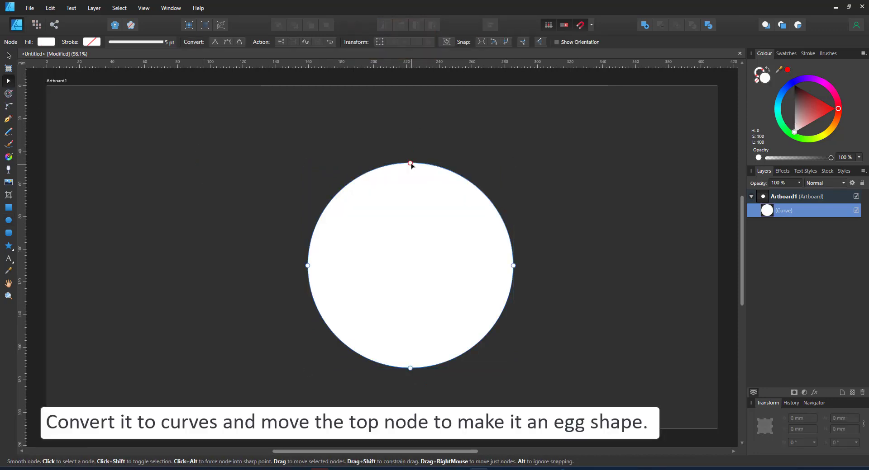
left_click_drag(410, 165, 410, 115)
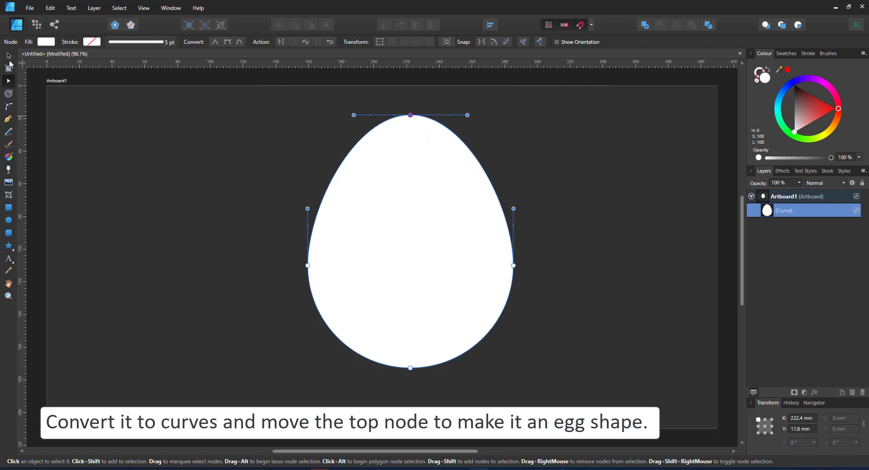
left_click(9, 55)
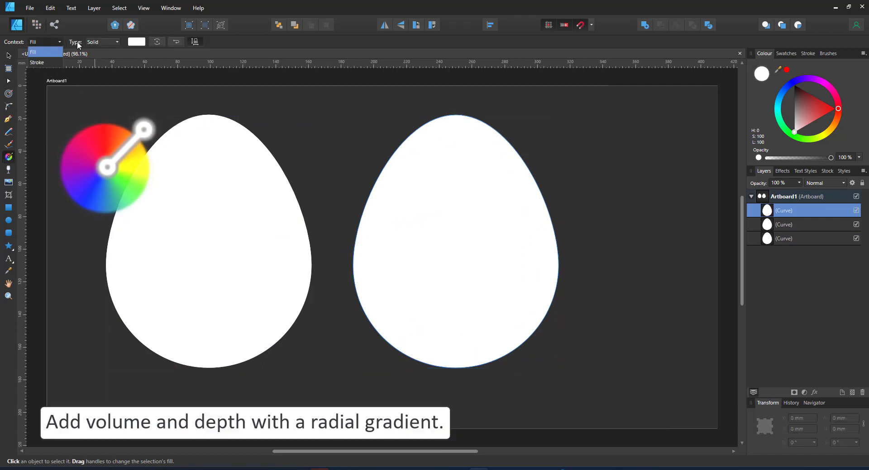
Fill the copied egg with a radial gradient, highlight near the top, outer stop tinted beige
left_click_drag(457, 241, 558, 242)
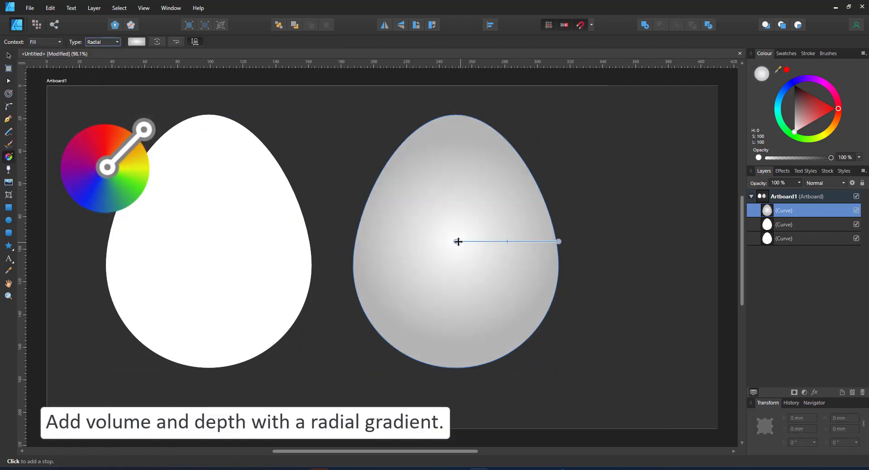
left_click_drag(557, 242, 504, 285)
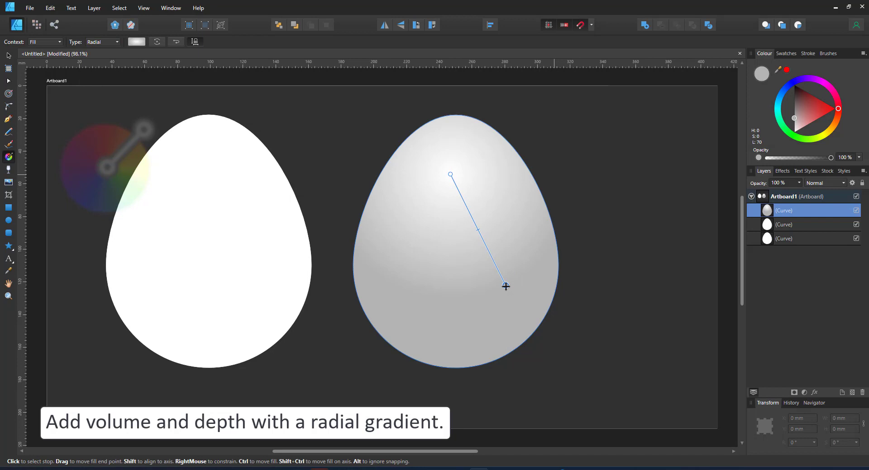
left_click(828, 126)
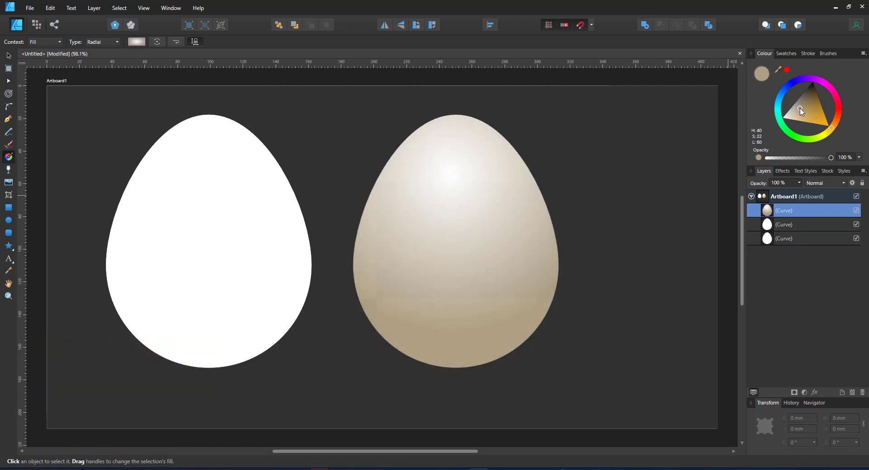
left_click(208, 241)
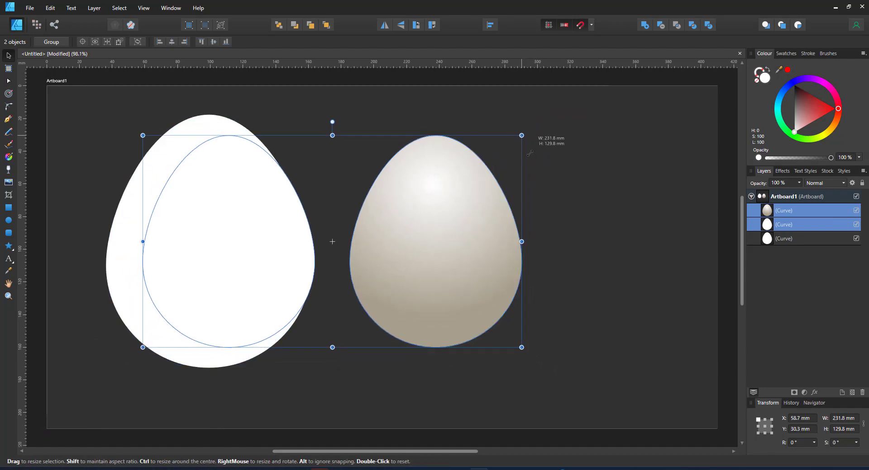
left_click(435, 247)
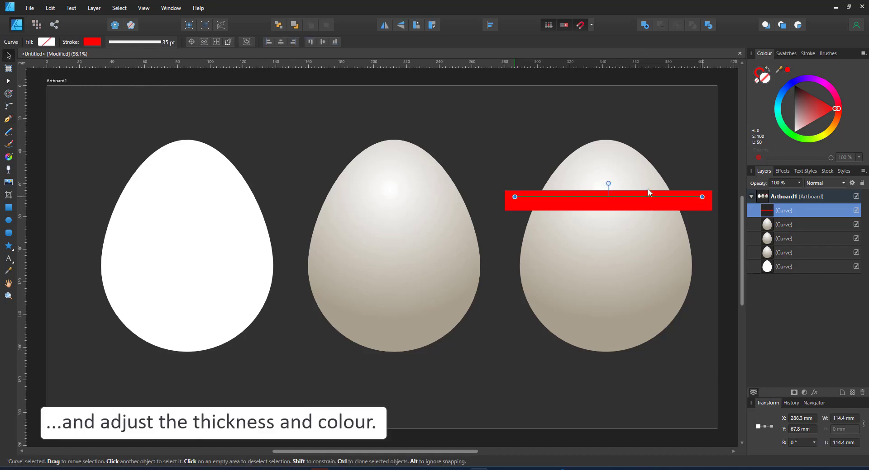
Copy the red stripe down the egg and paste the stripes inside the egg shape with Paste Inside
left_click_drag(608, 196, 605, 187)
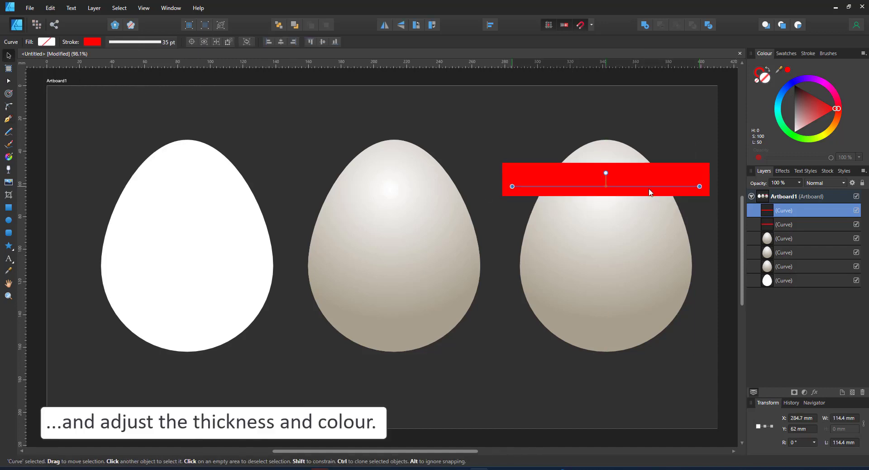
left_click_drag(605, 178, 605, 247)
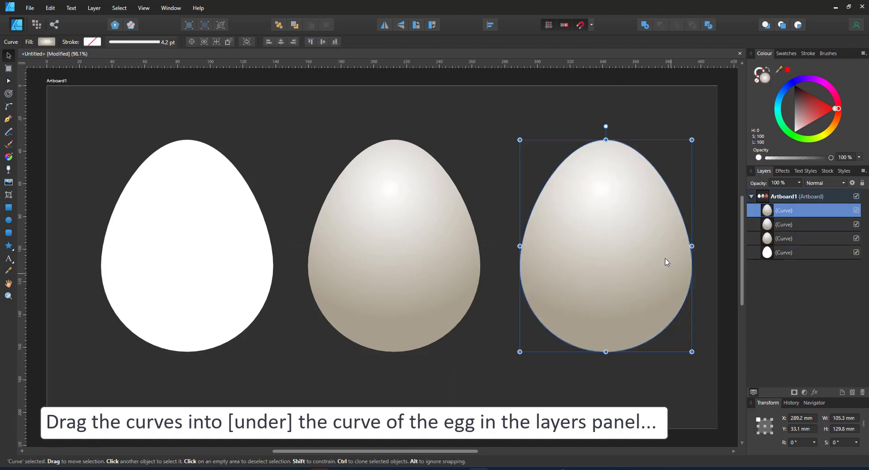
left_click(50, 8)
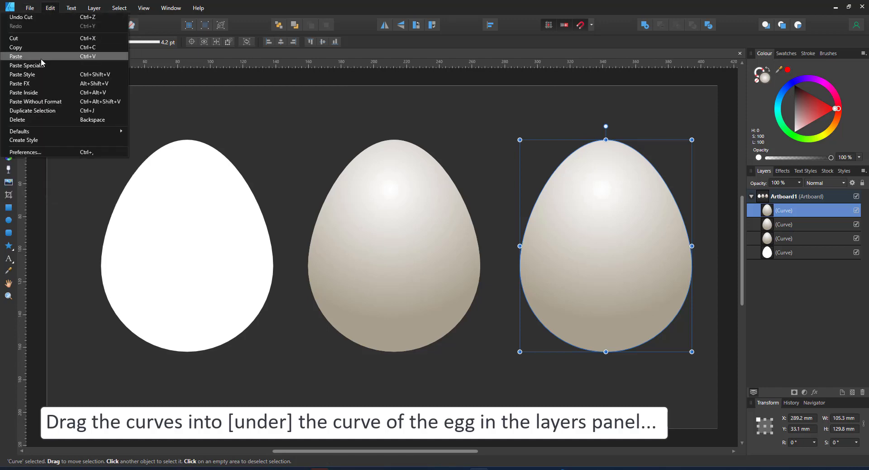
mouse_move(41, 92)
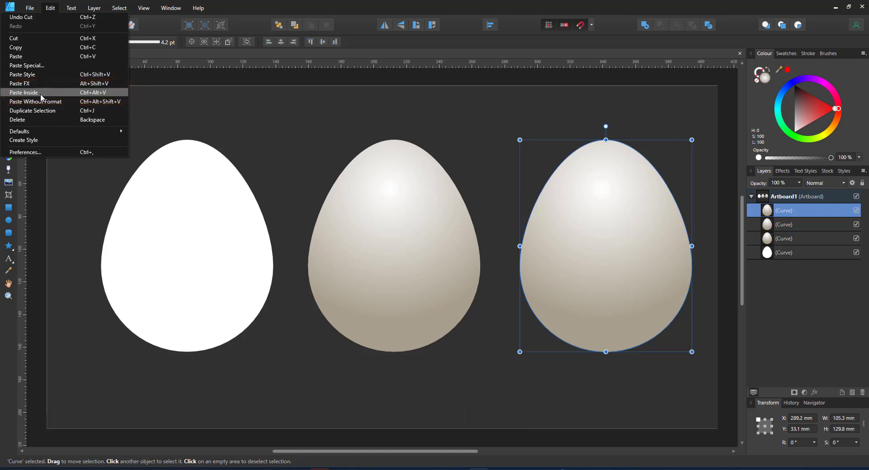
left_click(23, 93)
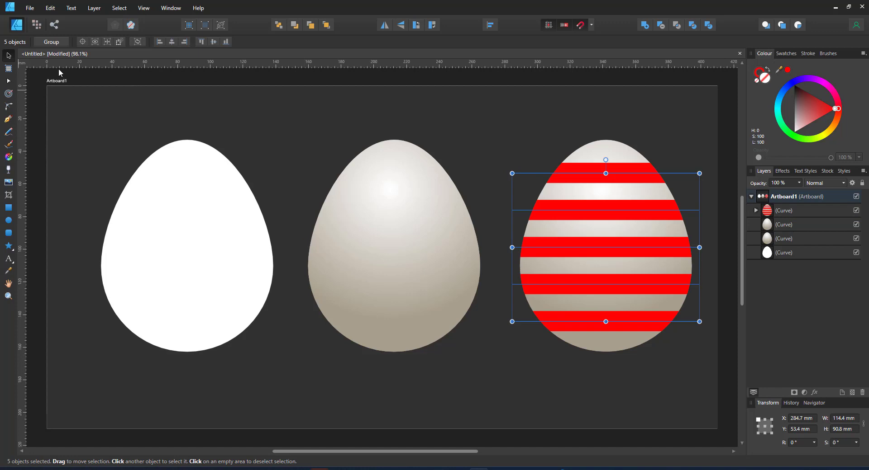
left_click(825, 182)
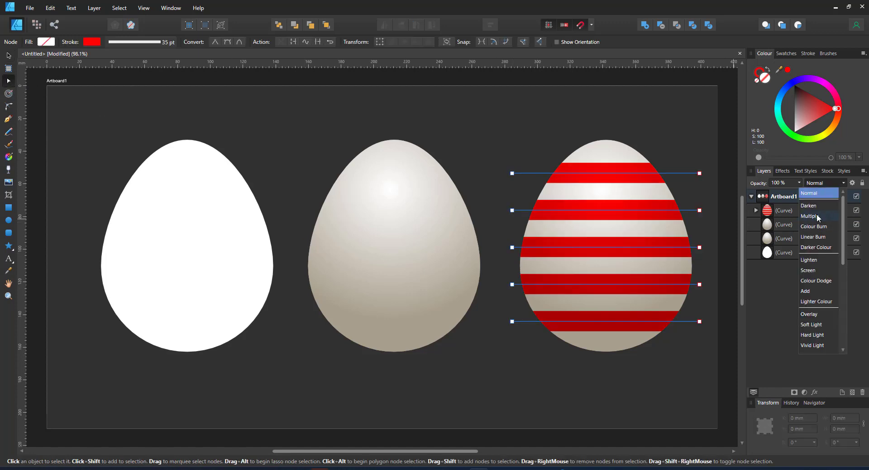
Set the stripes to Multiply, recolour them as a rainbow starting yellow, and widen the strokes to close gaps
left_click(813, 216)
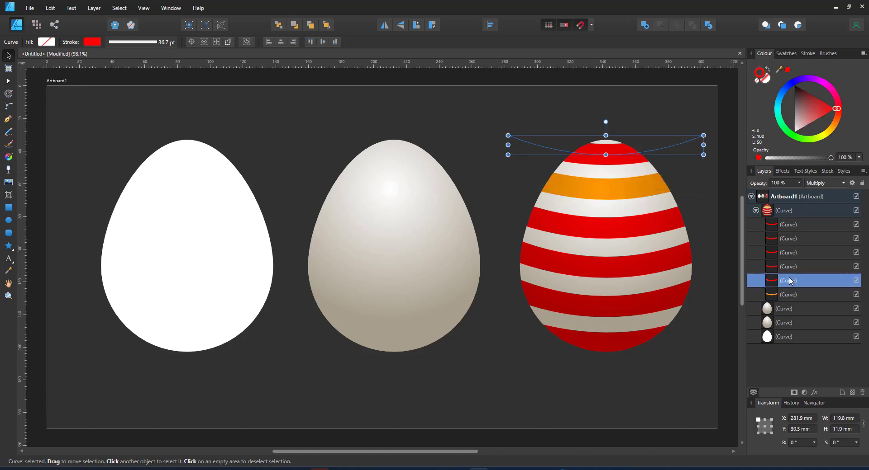
left_click(823, 133)
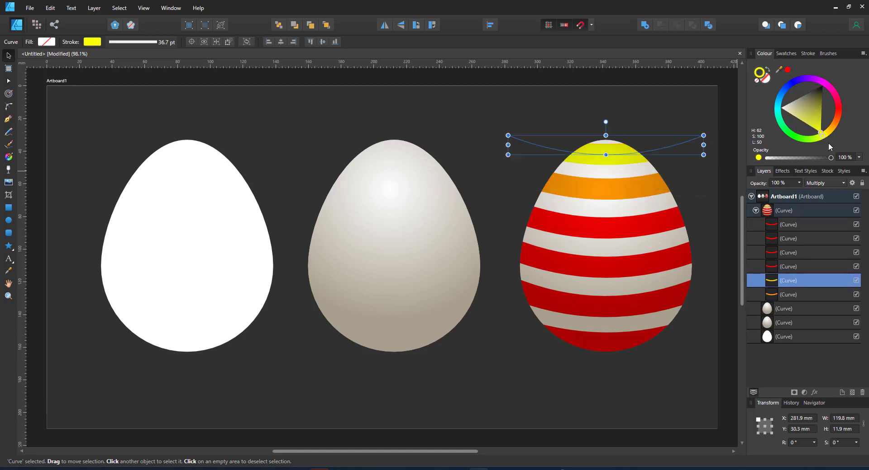
left_click(788, 252)
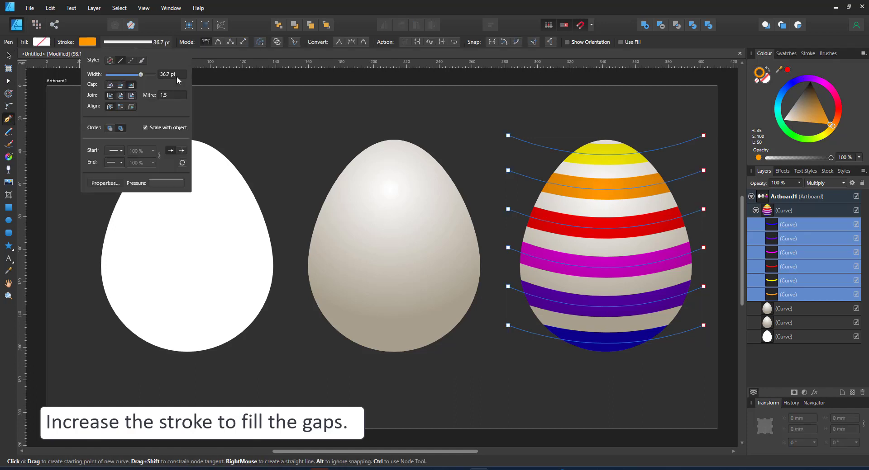
left_click_drag(140, 74, 161, 74)
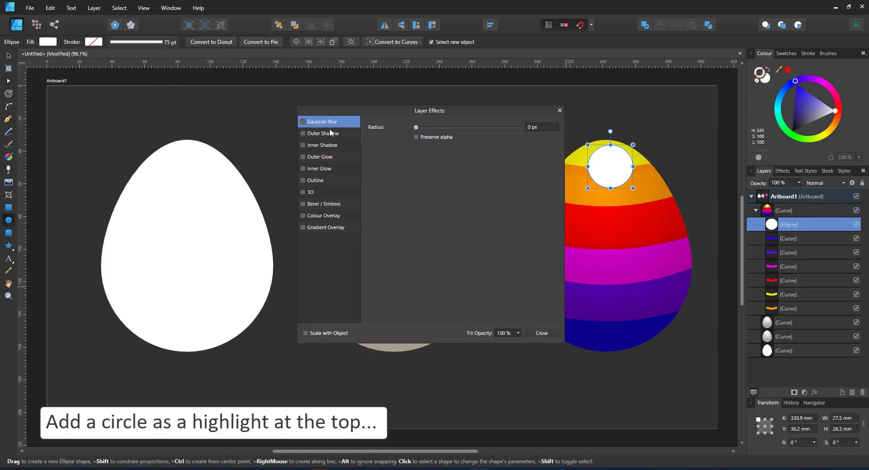
Soften the white highlight ellipses with Gaussian Blur and fade the bottom reflection
left_click_drag(415, 127, 503, 128)
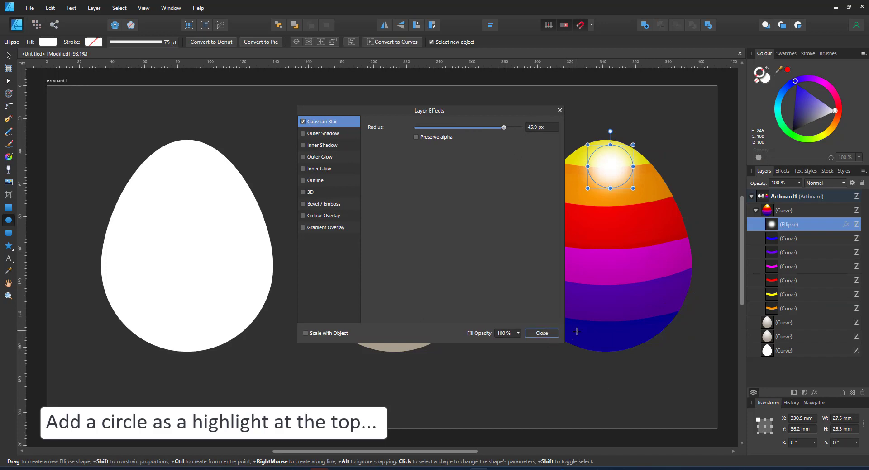
left_click(541, 333)
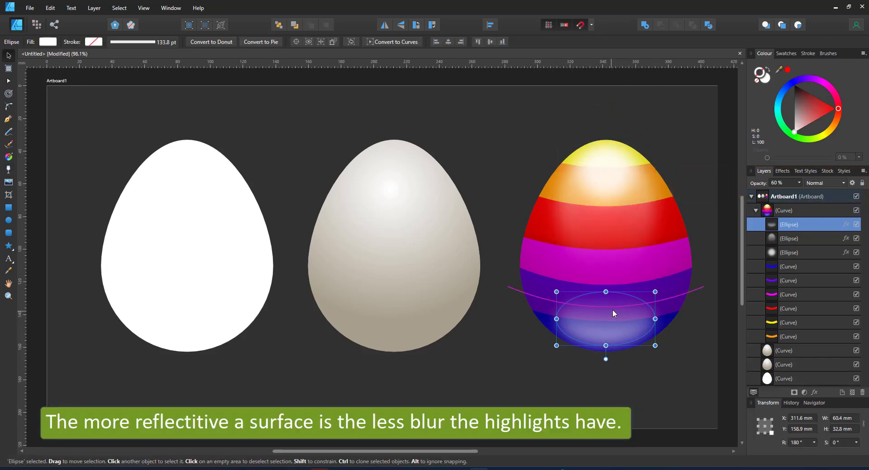
left_click(825, 183)
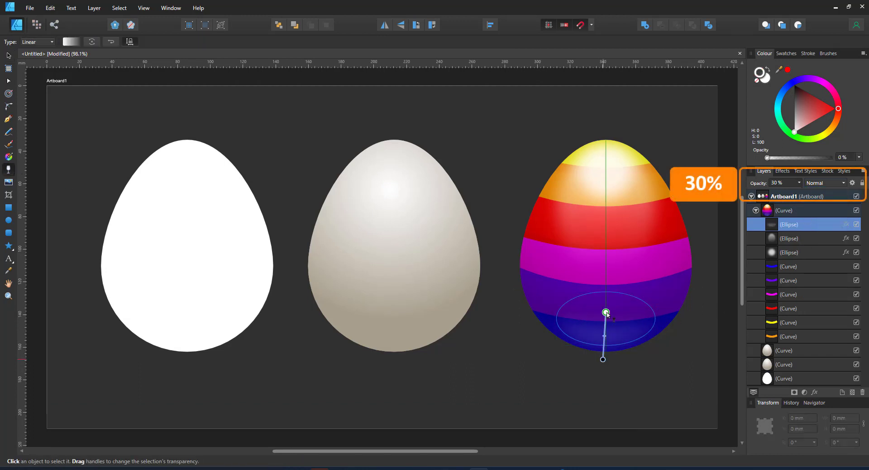
left_click(598, 389)
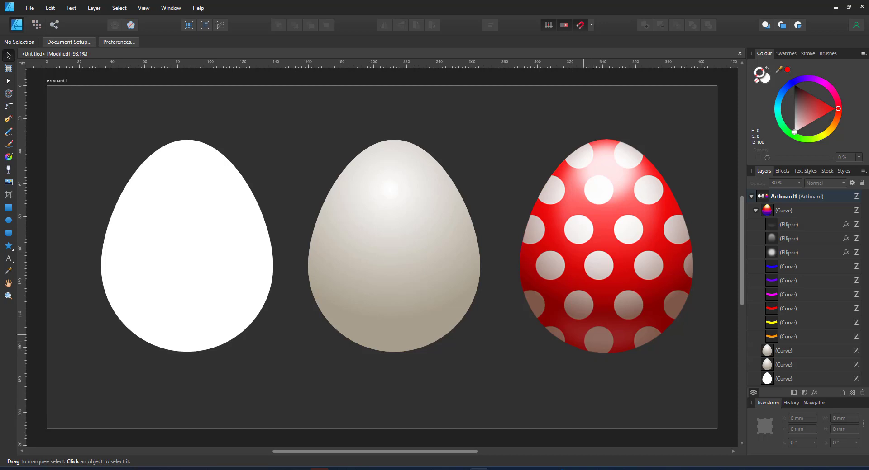
mouse_move(680, 368)
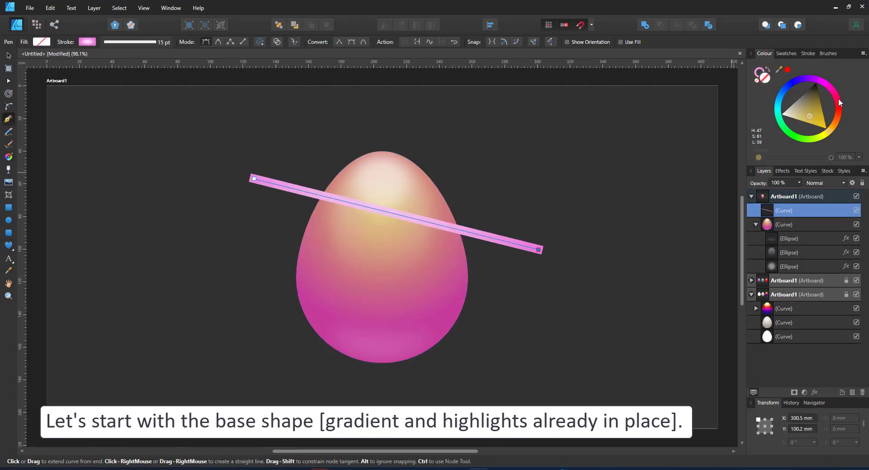
Finish the thick wavy stripe path across the pink egg and lower its blend opacity
left_click(87, 41)
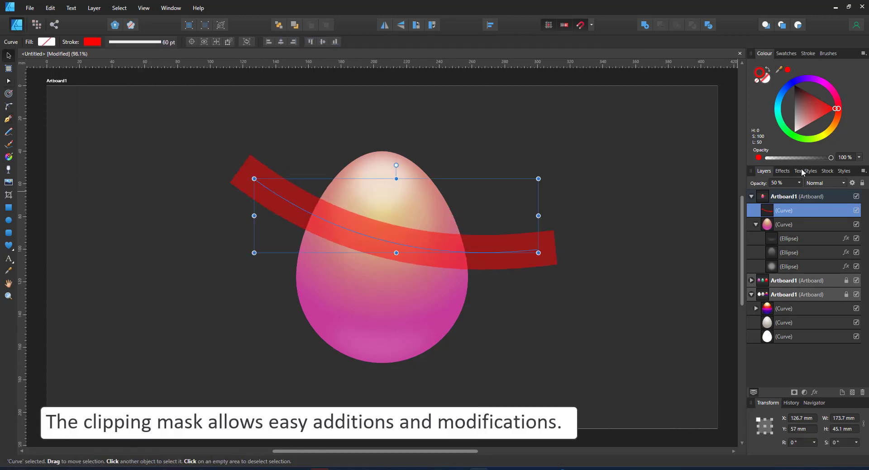
left_click(825, 183)
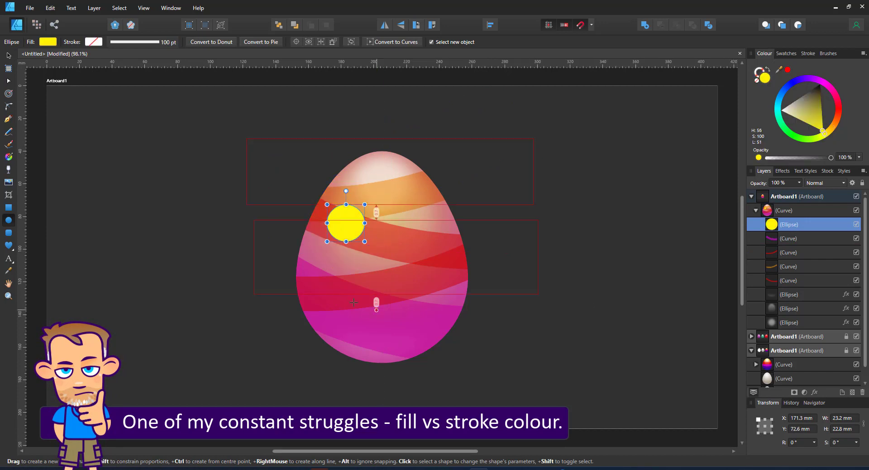
Draw blue, yellow and green circles on the egg and recolour them, clipped inside the egg curve
left_click_drag(317, 253, 368, 303)
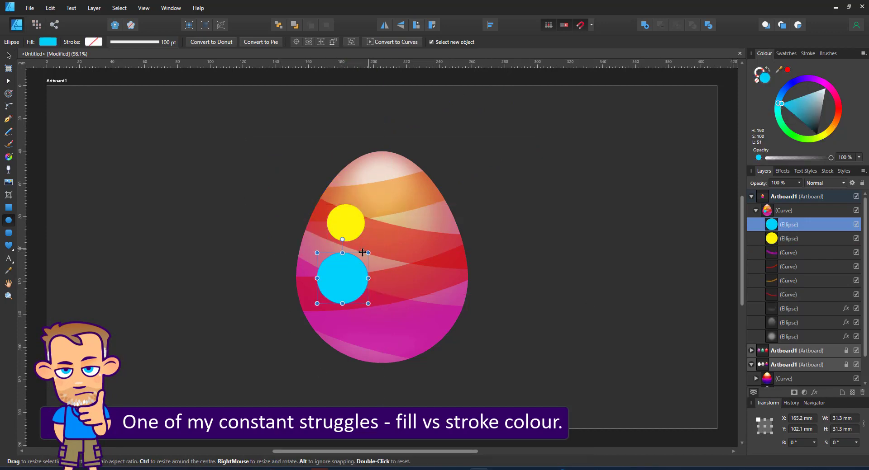
left_click_drag(341, 277, 371, 314)
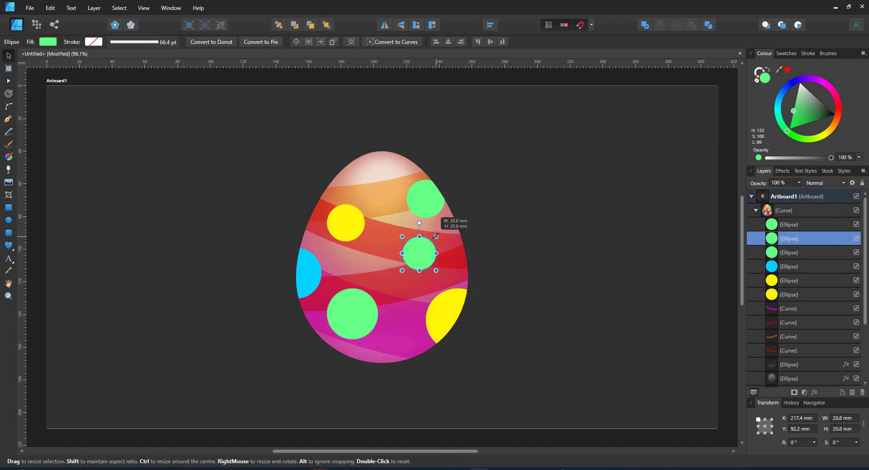
left_click(399, 235)
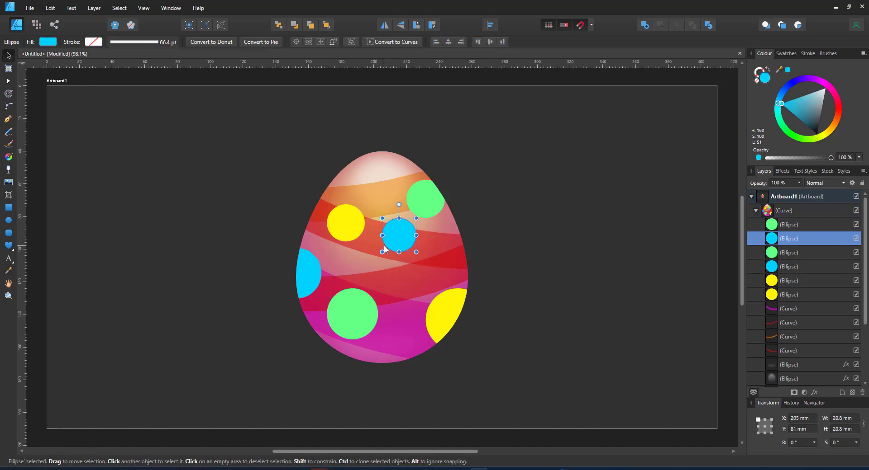
left_click(426, 198)
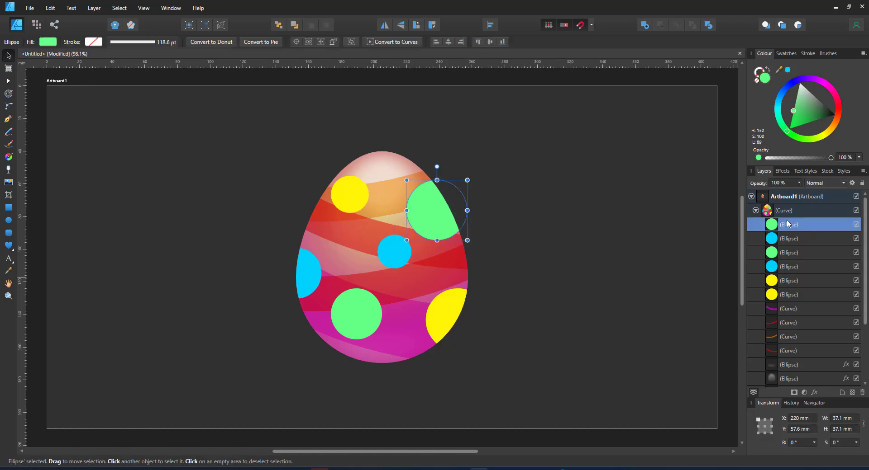
left_click(783, 211)
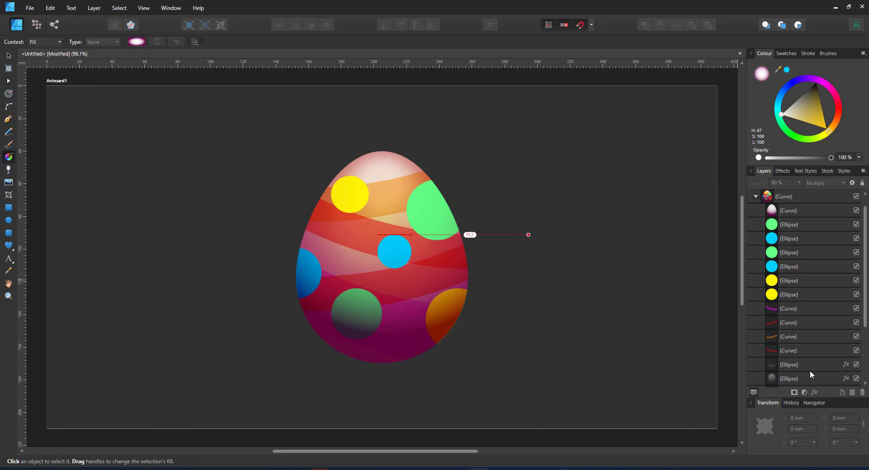
Adjust the Multiply gradient overlay so the decoration darkens toward the egg's bottom
left_click(606, 122)
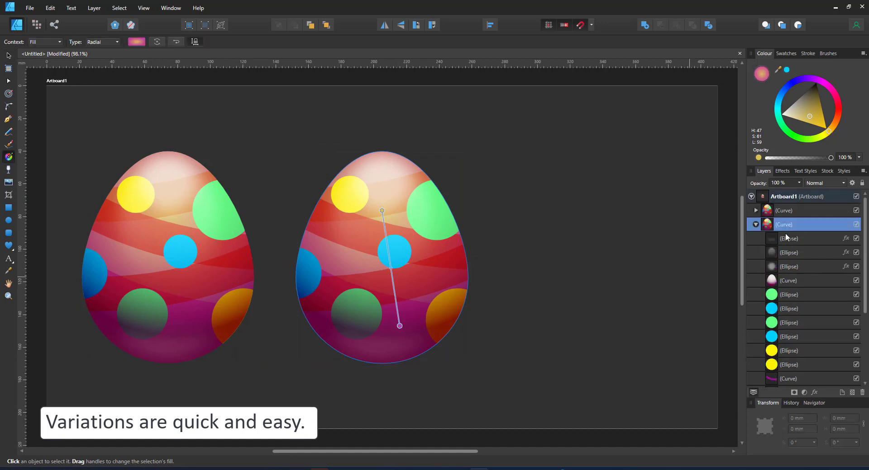
Recolour the copied egg's radial gradient in yellows and oranges and select its highlight and shading layers
left_click(814, 104)
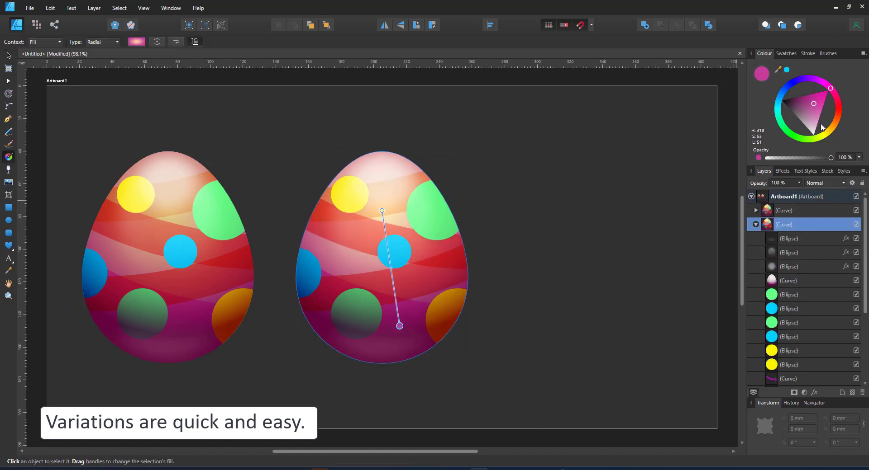
left_click(814, 124)
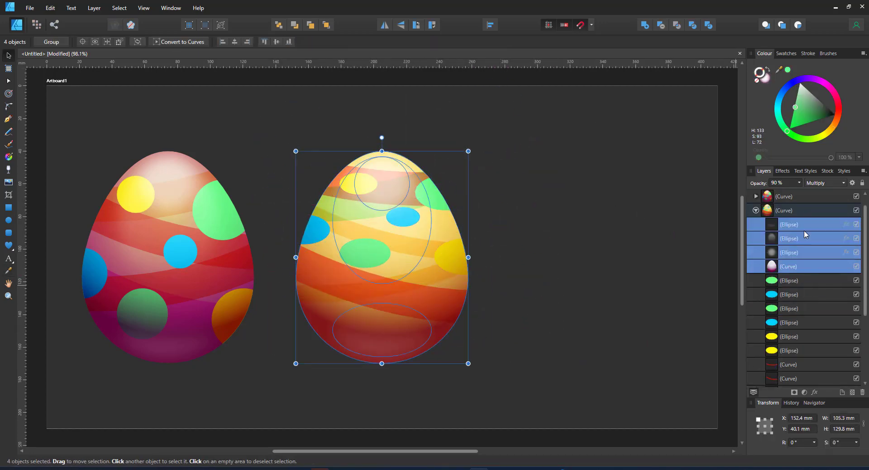
left_click(789, 267)
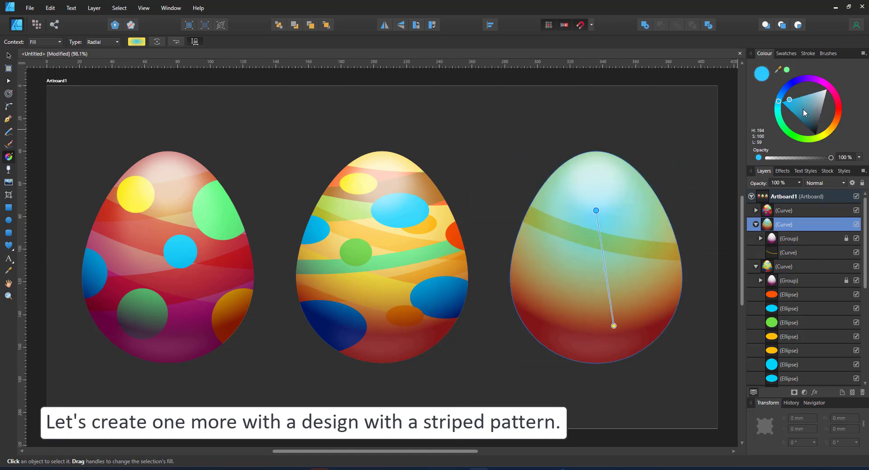
Turn the third egg's gradient stops blue and select the white stripe curve layer
left_click(814, 124)
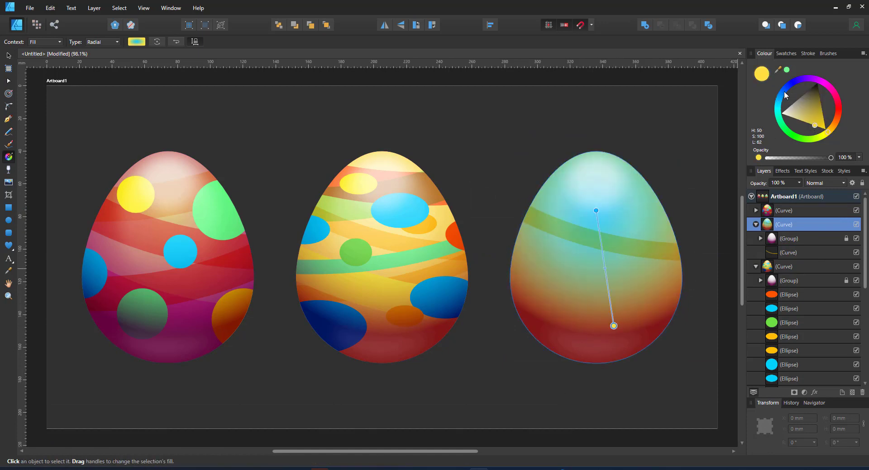
left_click(778, 101)
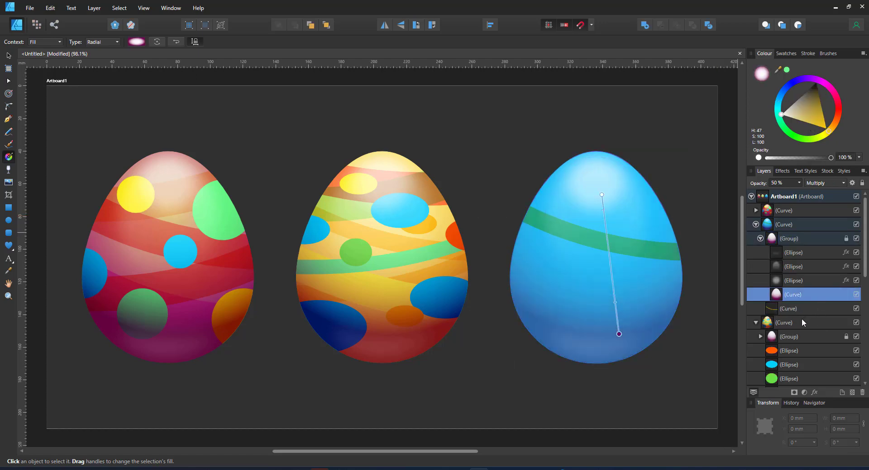
left_click(793, 309)
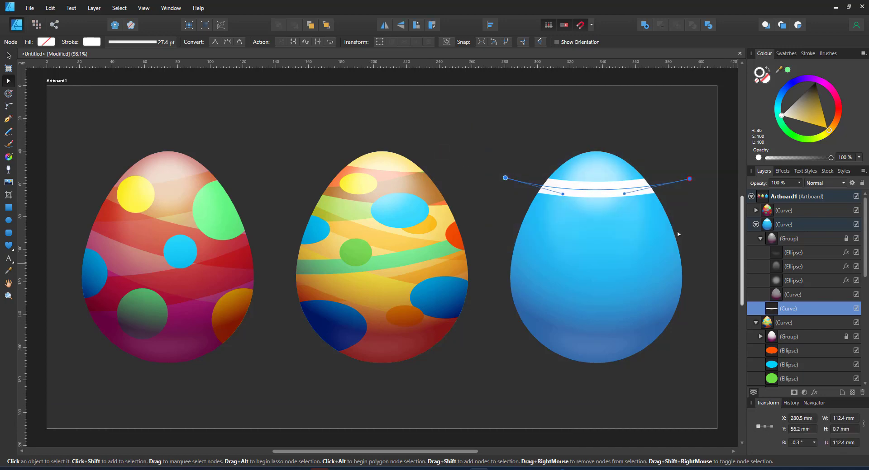
Level the white curve's end nodes with Align Vertically and select the middle stripe for recolouring
left_click(490, 24)
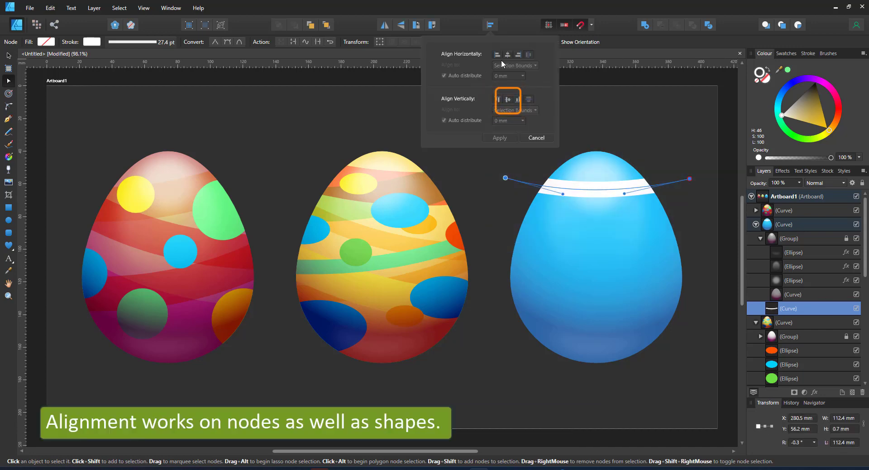
left_click(508, 99)
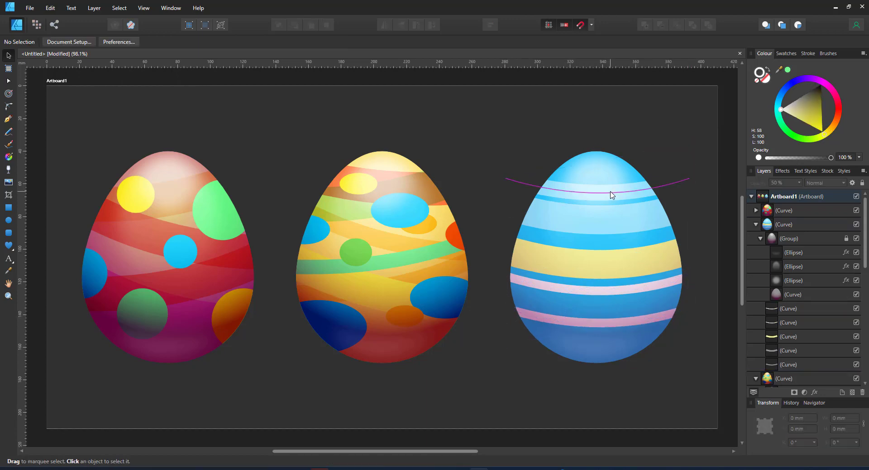
left_click(788, 365)
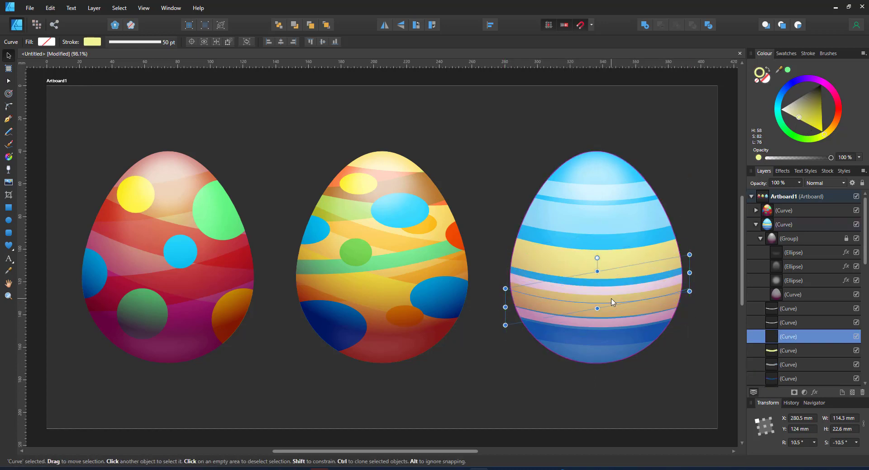
Set the middle stripe's stroke to 35 pt dashed with dash 0.02 so it becomes round dots
left_click(133, 42)
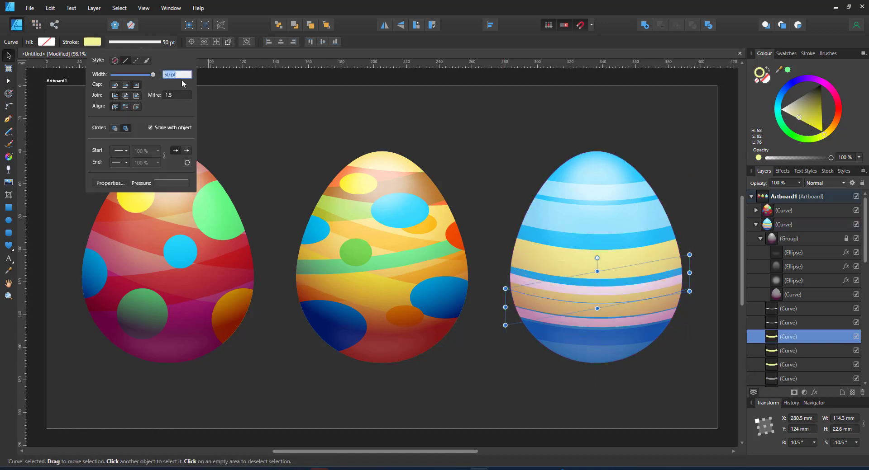
left_click_drag(159, 74, 145, 75)
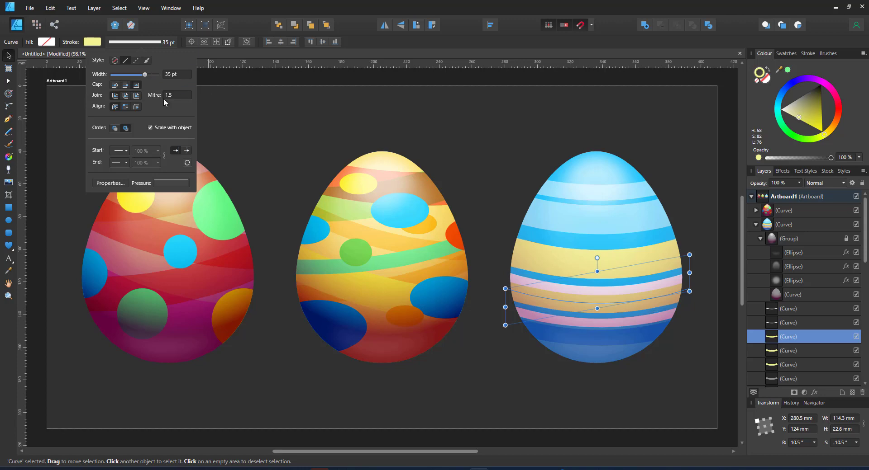
left_click(135, 60)
type("0.02")
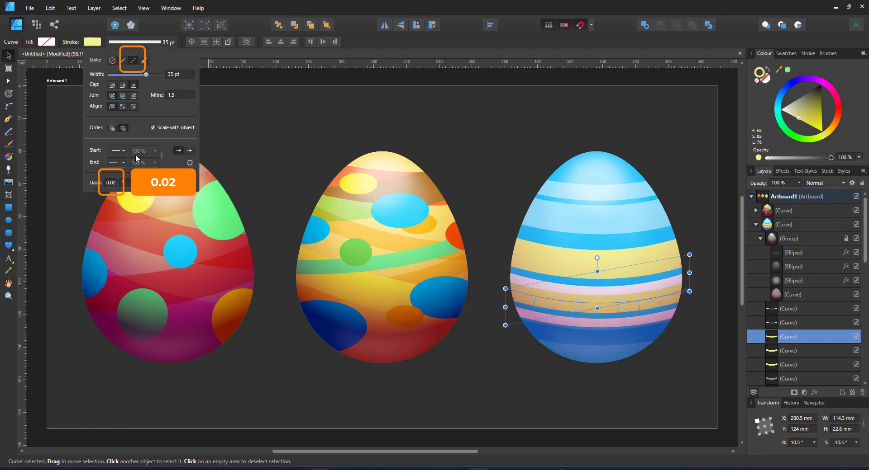
left_click(132, 59)
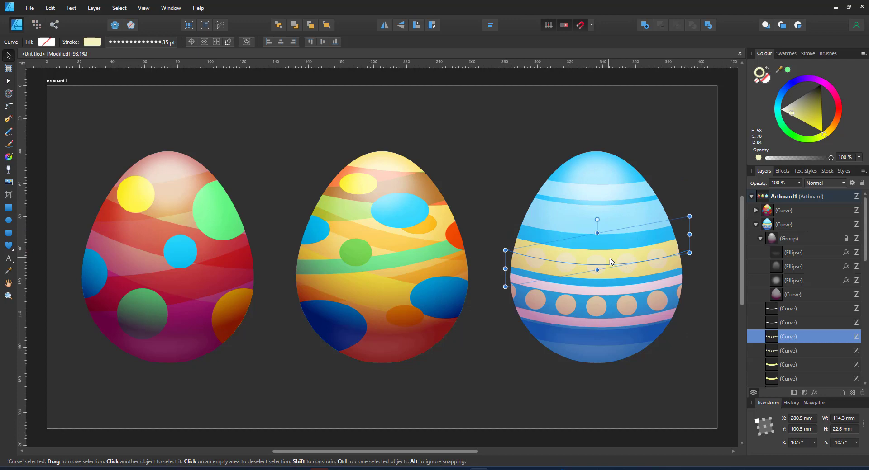
Recolour the upper dotted stripe's stroke blue so a blue dot row sits above the beige dots
left_click(9, 272)
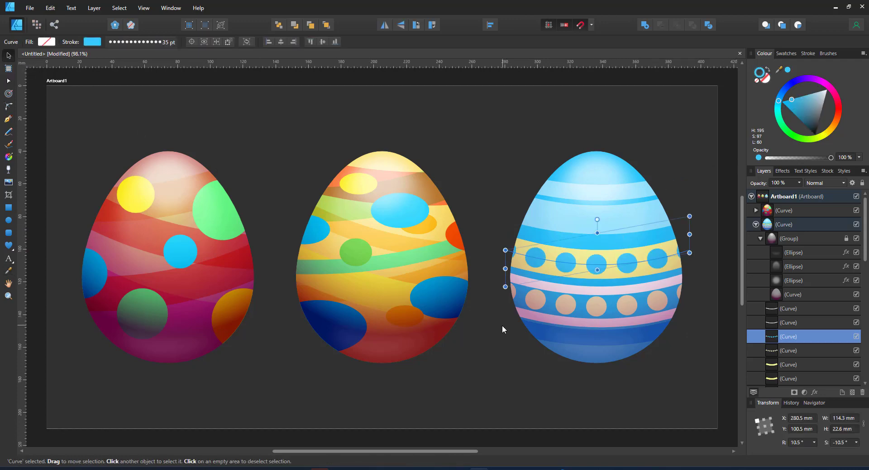
mouse_move(608, 254)
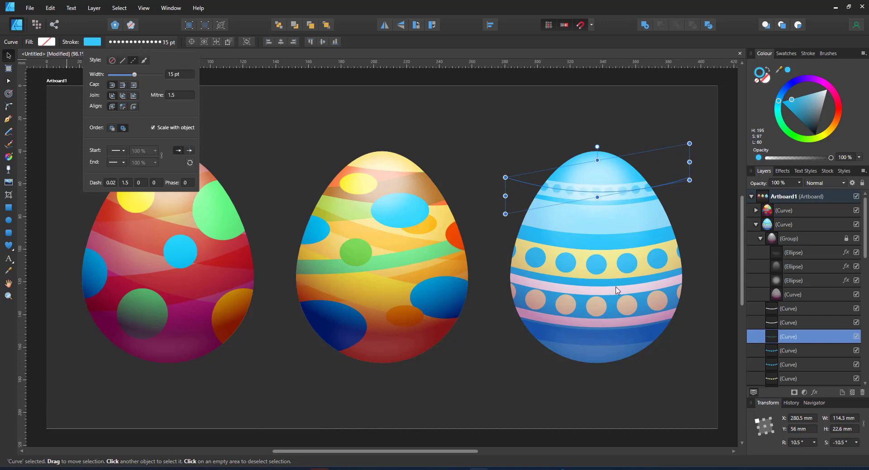
mouse_move(668, 350)
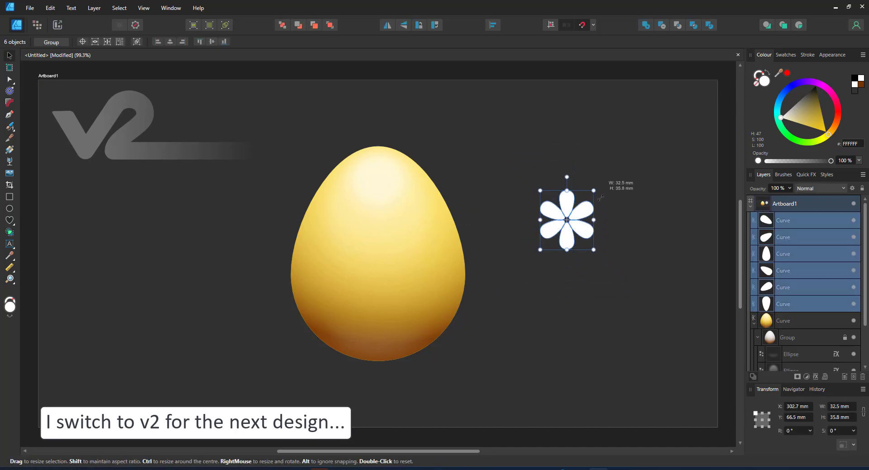
Show the Symbols studio panel from the Window menu
left_click(171, 8)
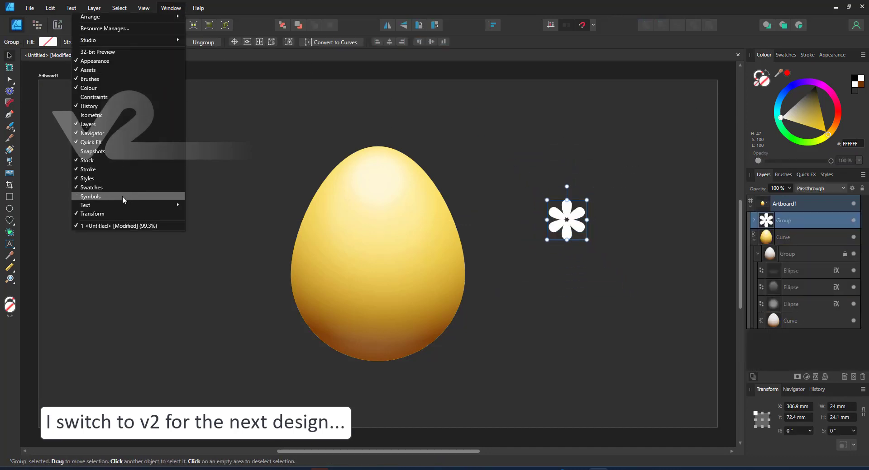
left_click(90, 196)
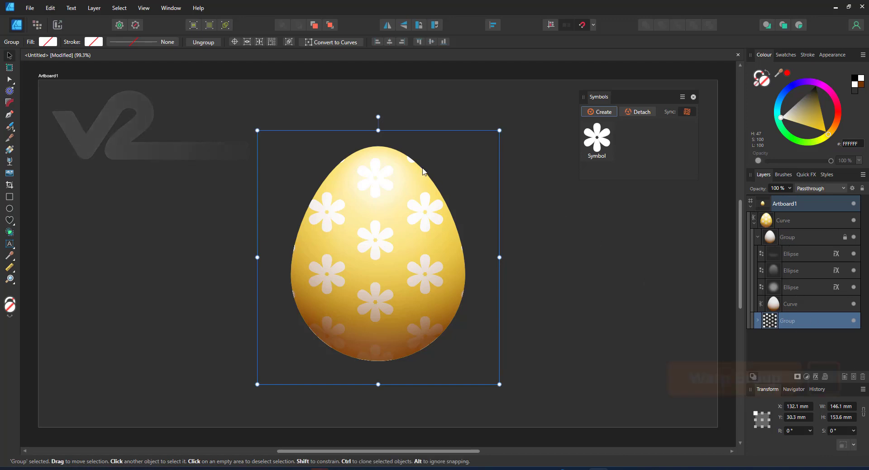
mouse_move(823, 378)
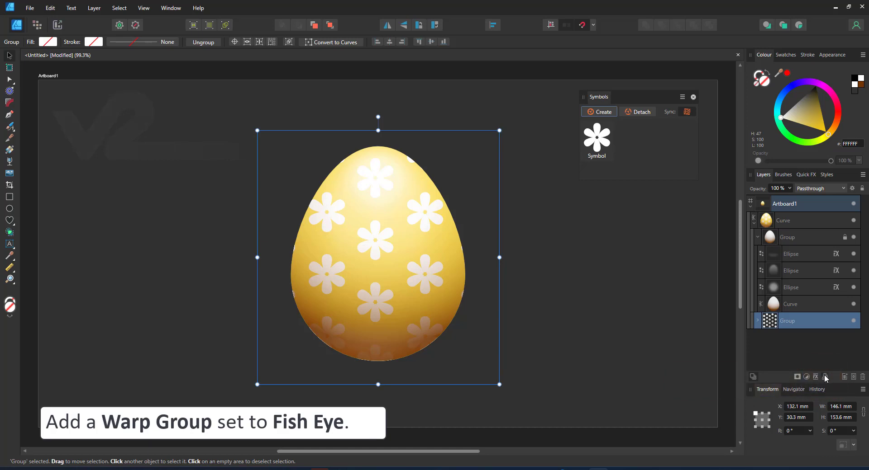
Apply a Fish Eye warp group and bend its mesh so the flowers follow the egg
left_click(825, 377)
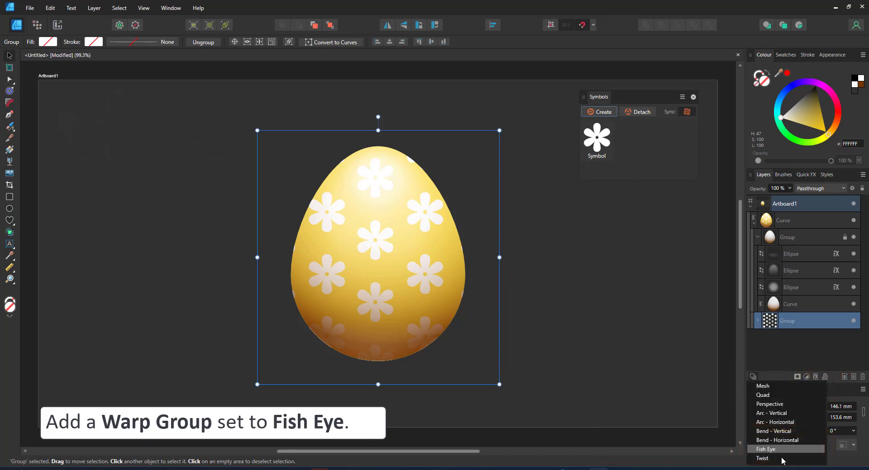
left_click(765, 450)
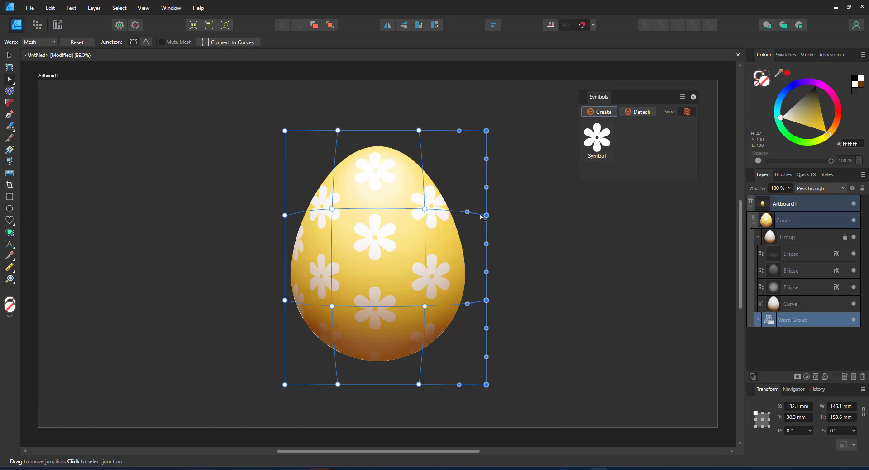
left_click_drag(486, 215, 453, 215)
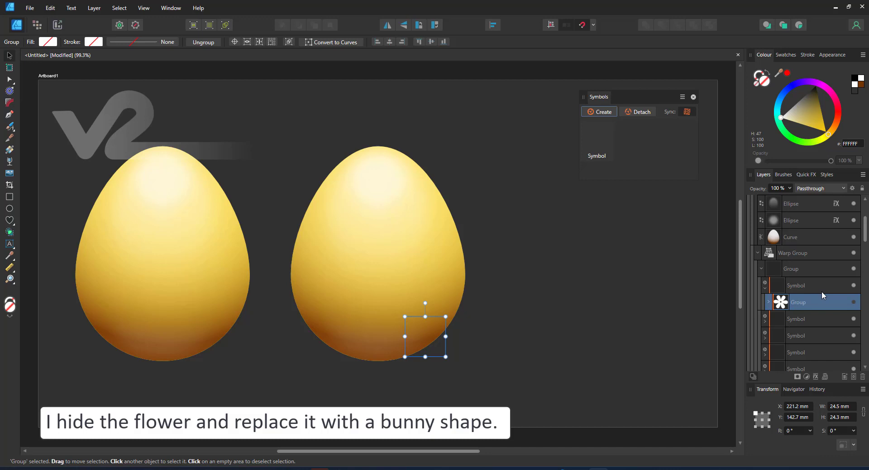
Edit the flower symbol's shape, then paste the mandala design into the second egg's empty Warp Group
double_click(798, 302)
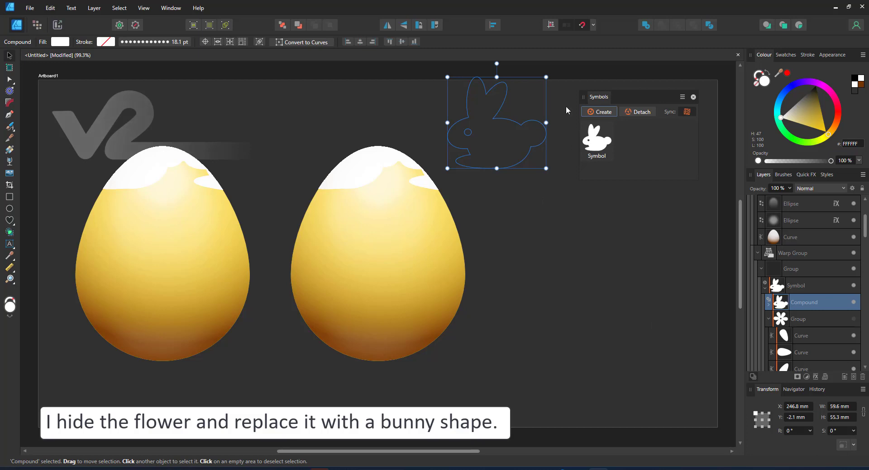
left_click_drag(496, 123, 441, 315)
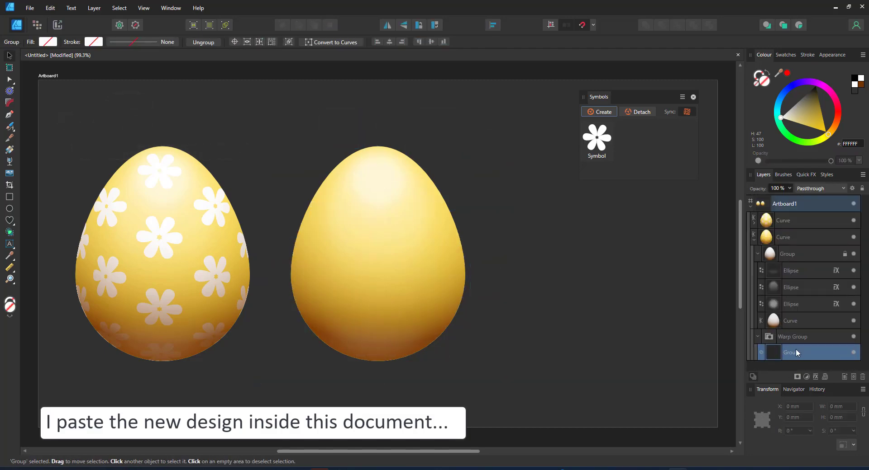
key("ctrl+v")
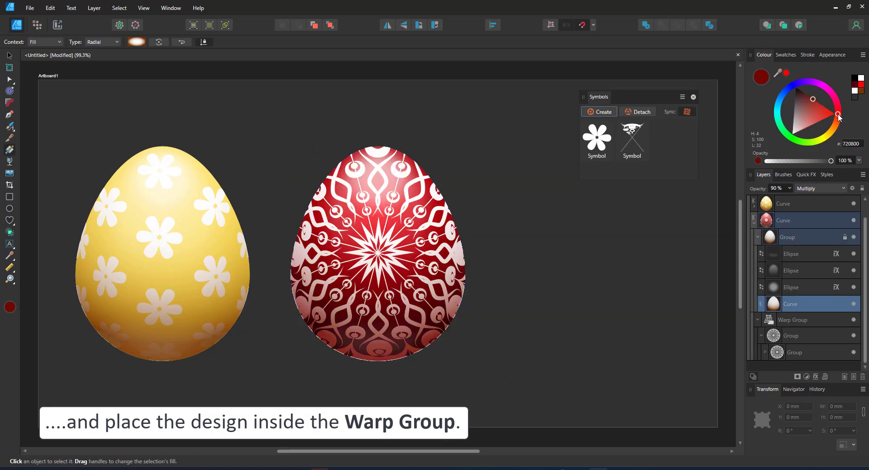
Set the mandala egg's radial gradient to dark red and recolour the duplicate egg purple
left_click(791, 335)
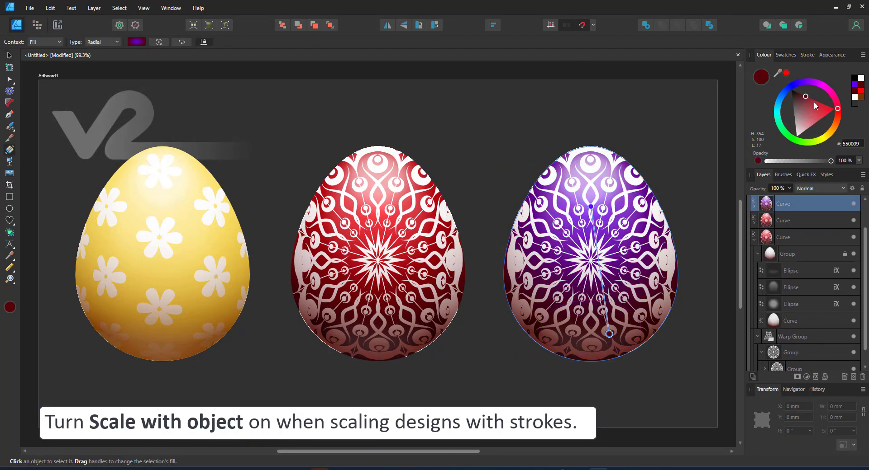
left_click(590, 254)
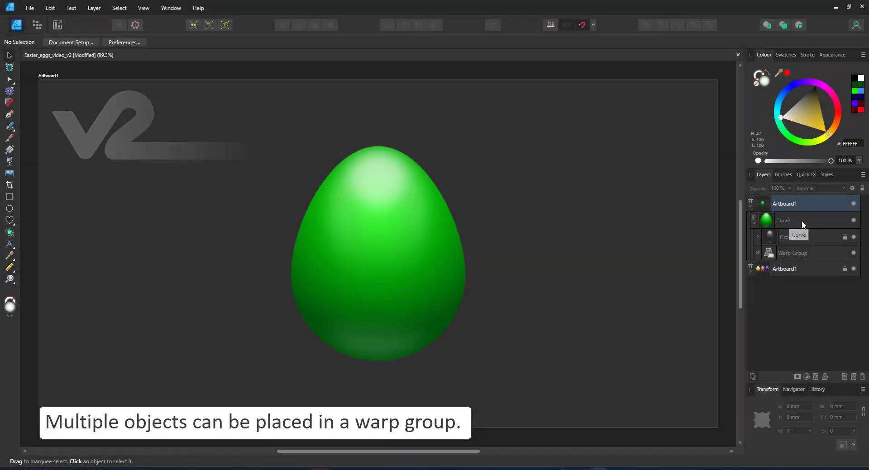
Select the green face egg and the copied egg's Warp Group ready for a new design
left_click(792, 268)
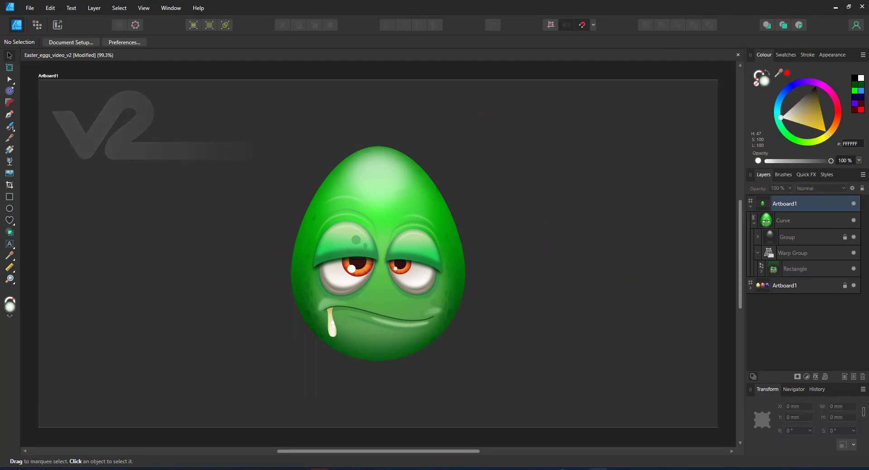
left_click(792, 269)
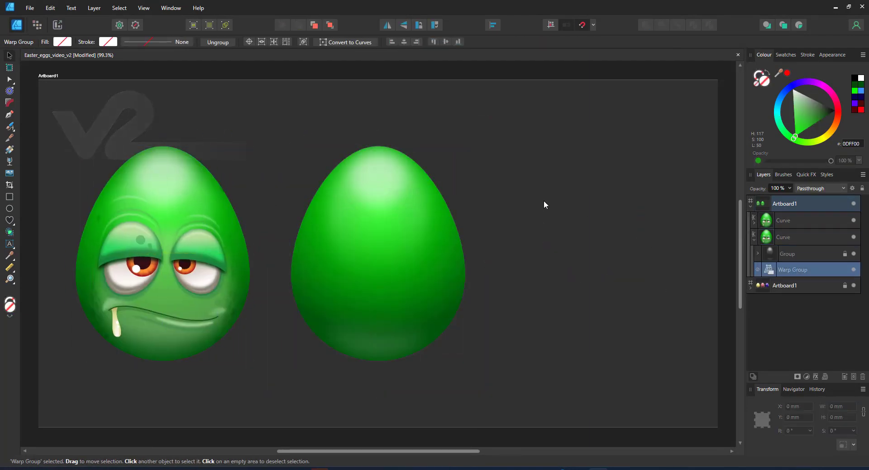
left_click(376, 250)
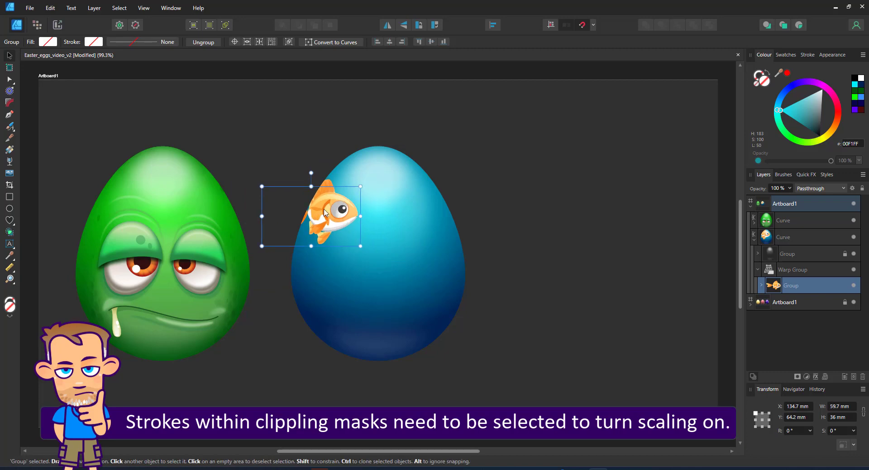
Select the goldfish strokes for scaling, place cyan bubbles on the blue egg and select a bubble group on the copy
left_click(9, 126)
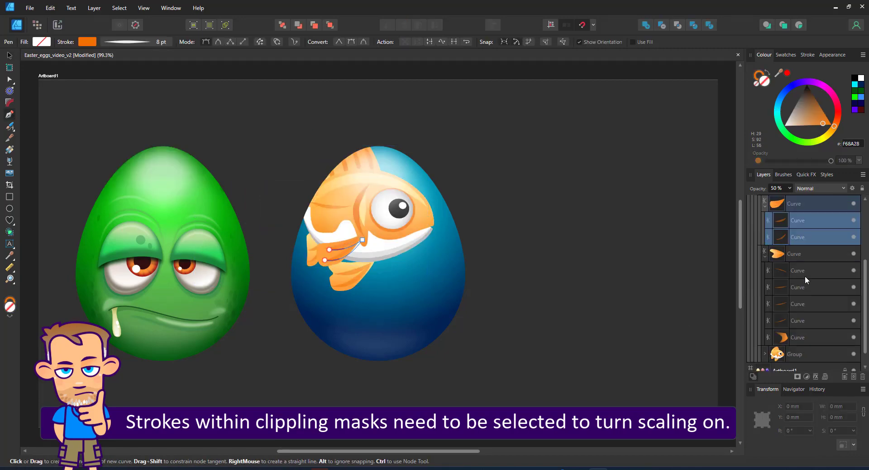
left_click(803, 271)
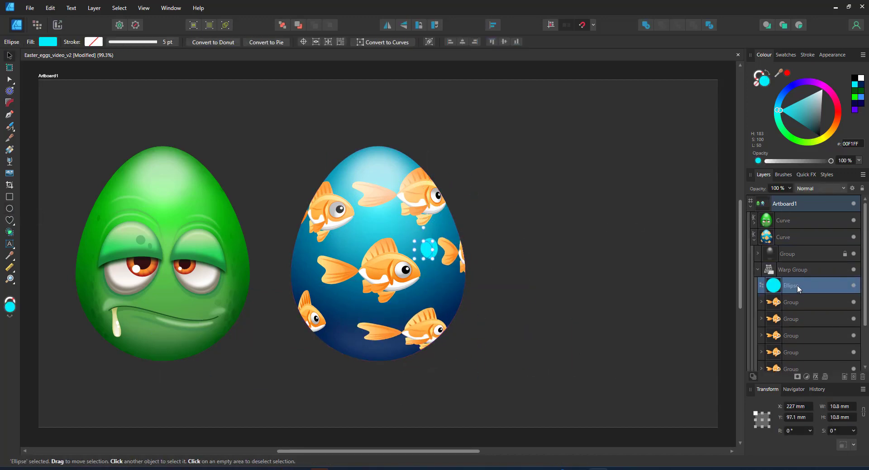
left_click_drag(428, 252, 413, 221)
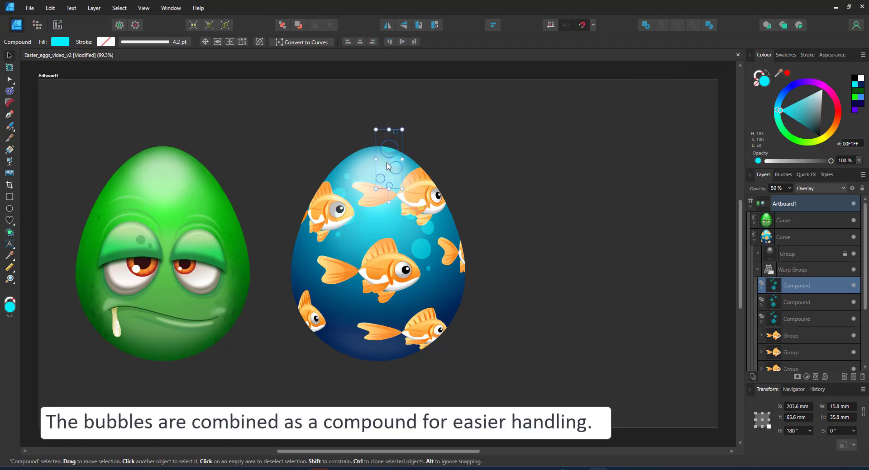
left_click(415, 247)
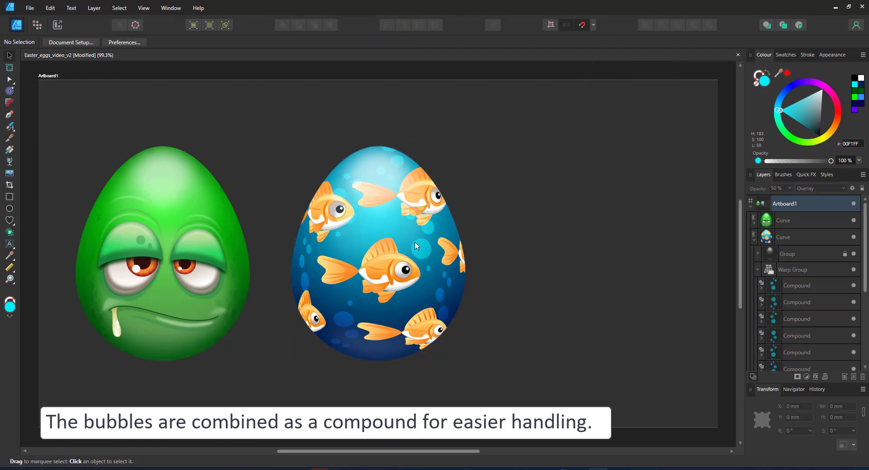
mouse_move(461, 306)
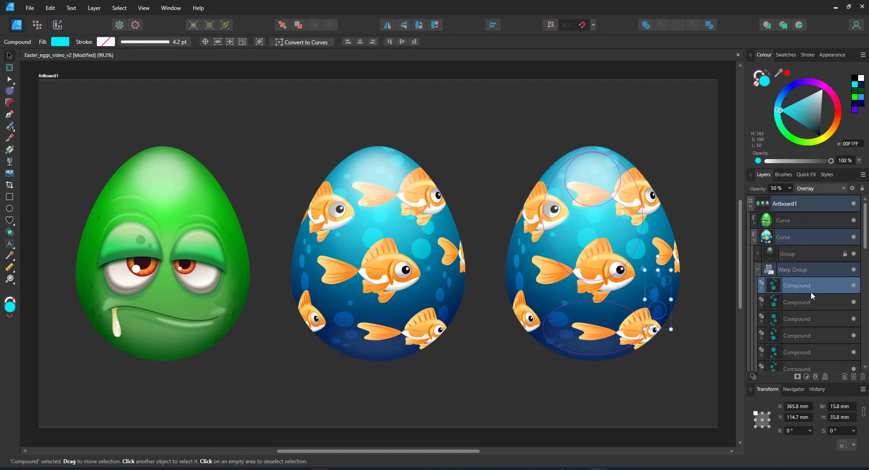
left_click(787, 203)
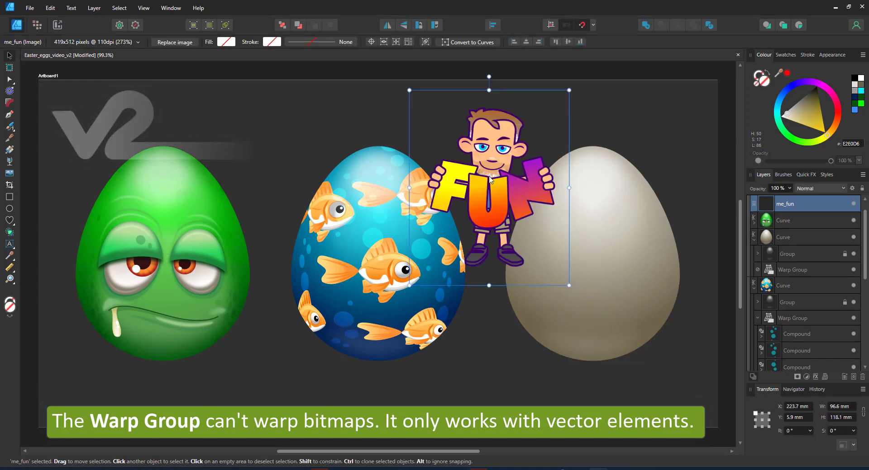
Drag the me_fun image onto the pale egg, then swap it for the vector FUN group inside the warp
left_click_drag(487, 188, 589, 251)
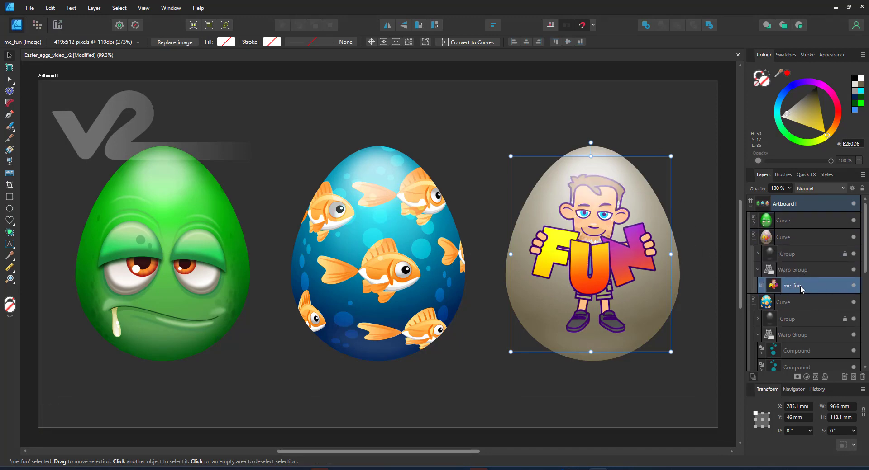
left_click(793, 269)
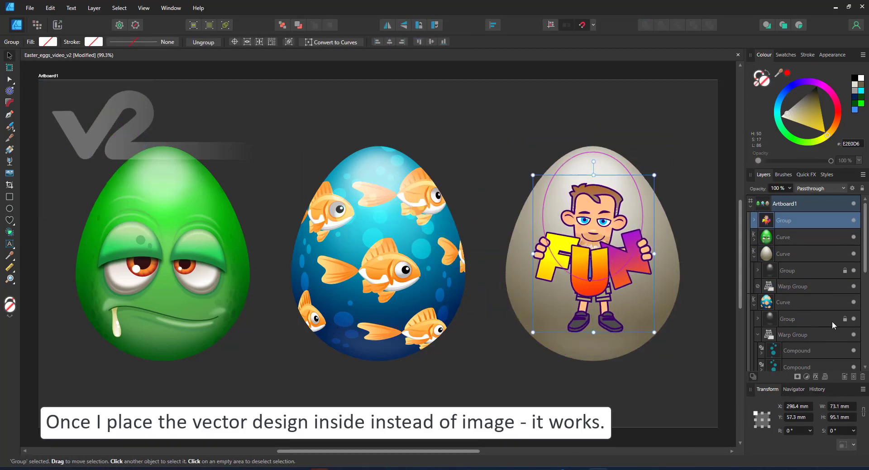
left_click(796, 248)
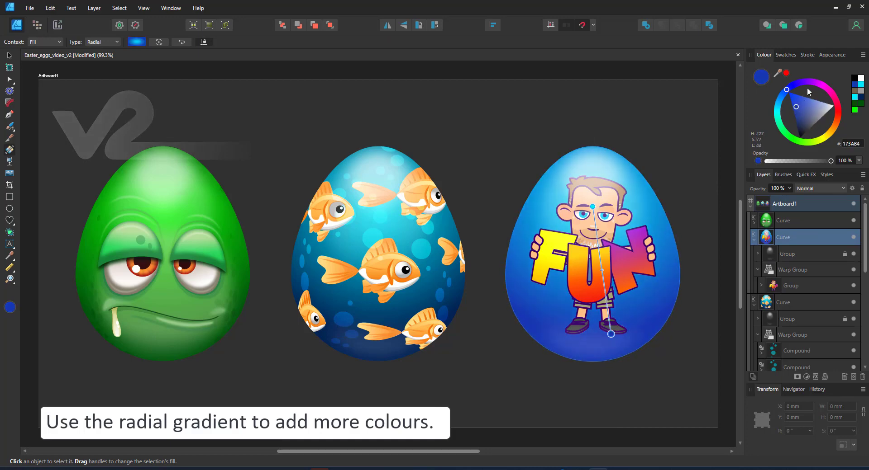
Pick yellow for a stop of the FUN egg's radial gradient
left_click(814, 123)
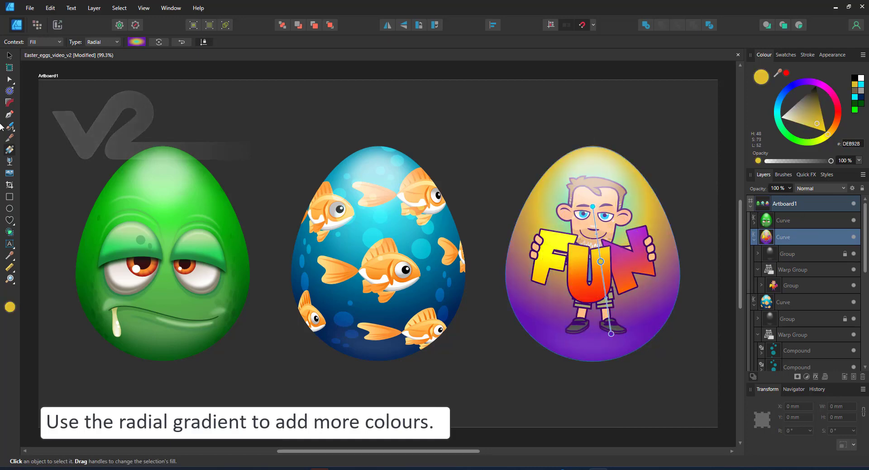